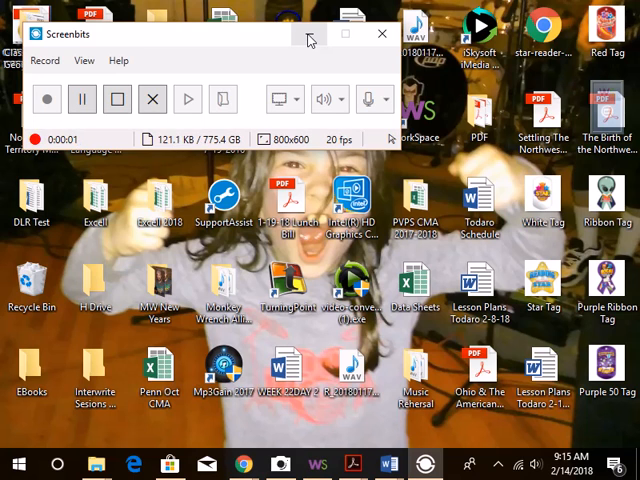
- Minimize the Screenbits recorder to reveal the Day 2 worksheet
{"action": "left_click", "coordinate": [381, 34]}
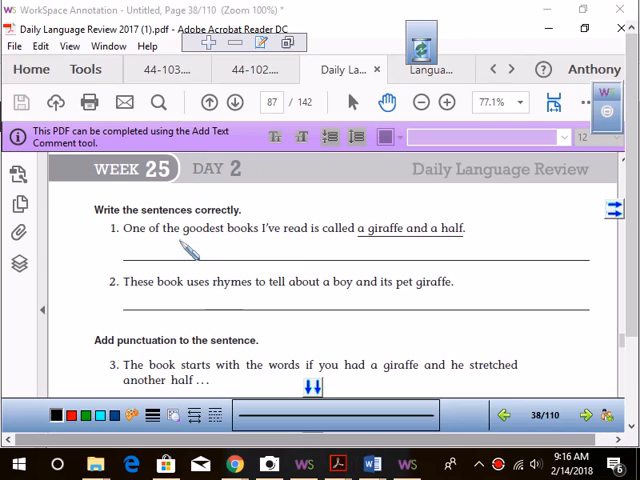
{"action": "mouse_move", "coordinate": [158, 228]}
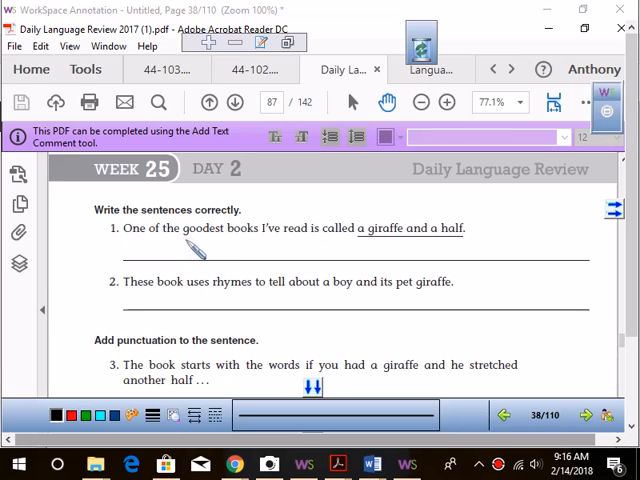
{"action": "mouse_move", "coordinate": [205, 250]}
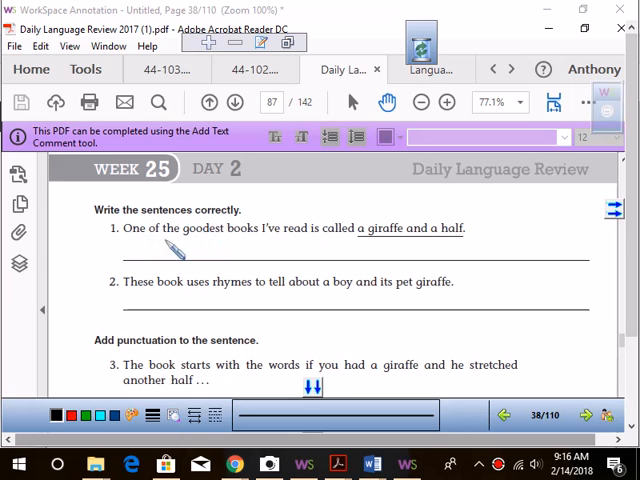
{"action": "mouse_move", "coordinate": [178, 253]}
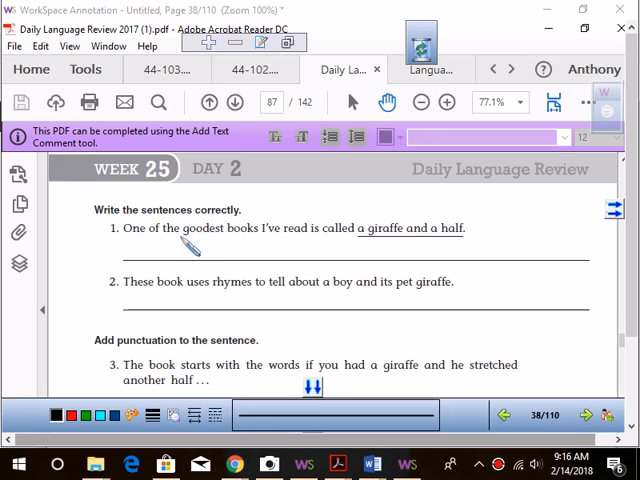
{"action": "mouse_move", "coordinate": [210, 228]}
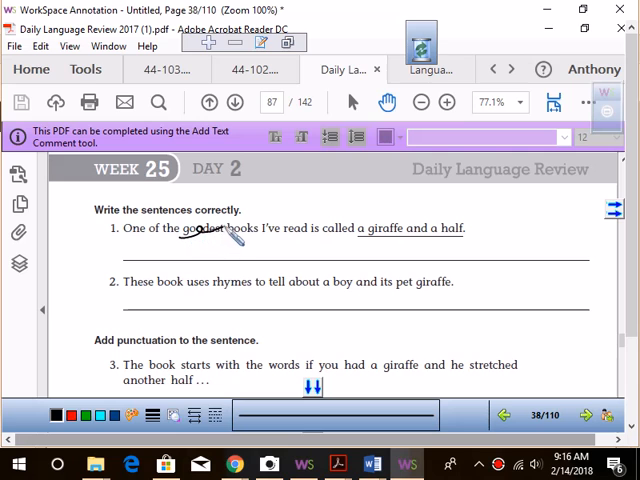
{"action": "mouse_move", "coordinate": [200, 220]}
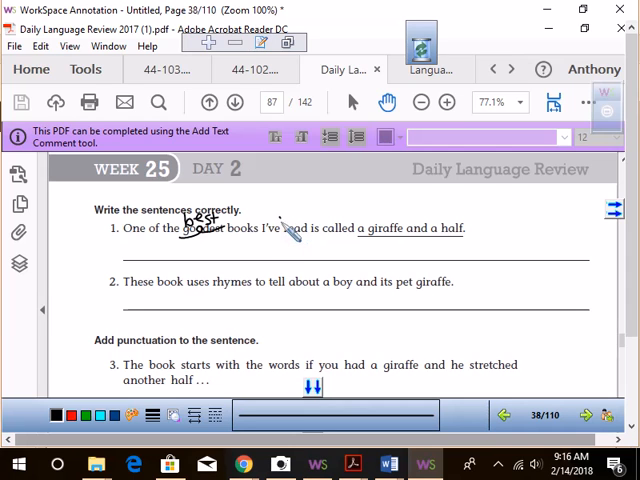
{"action": "mouse_move", "coordinate": [288, 225]}
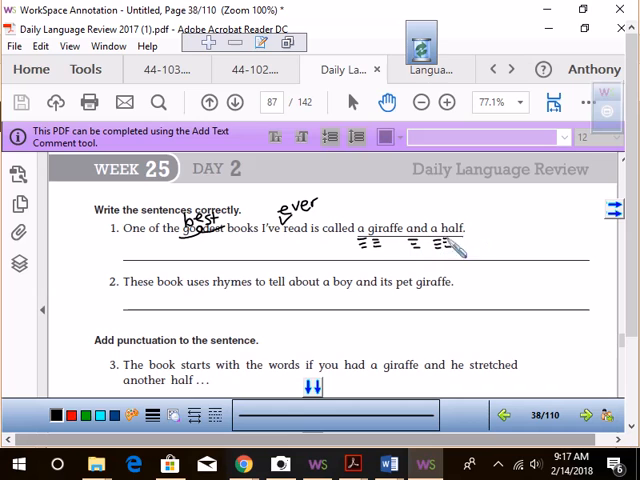
{"action": "mouse_move", "coordinate": [283, 278]}
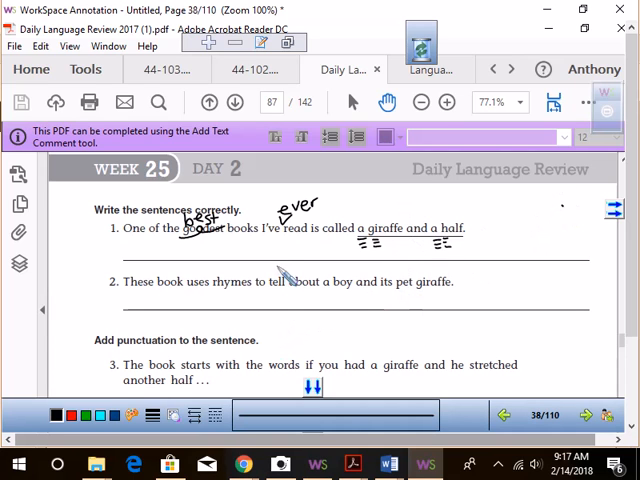
{"action": "mouse_move", "coordinate": [283, 277]}
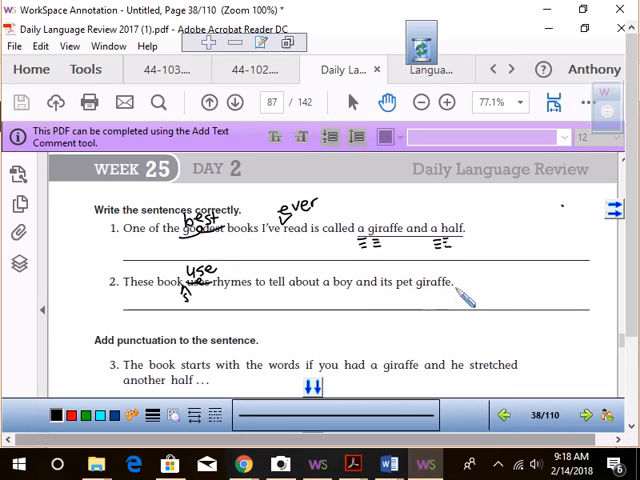
{"action": "mouse_move", "coordinate": [385, 310]}
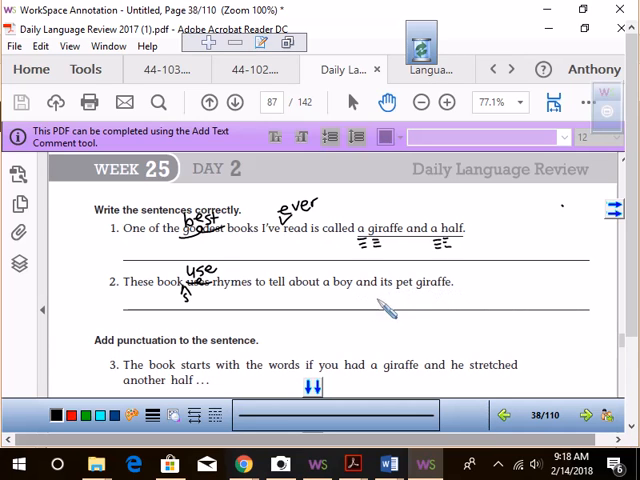
{"action": "mouse_move", "coordinate": [380, 300]}
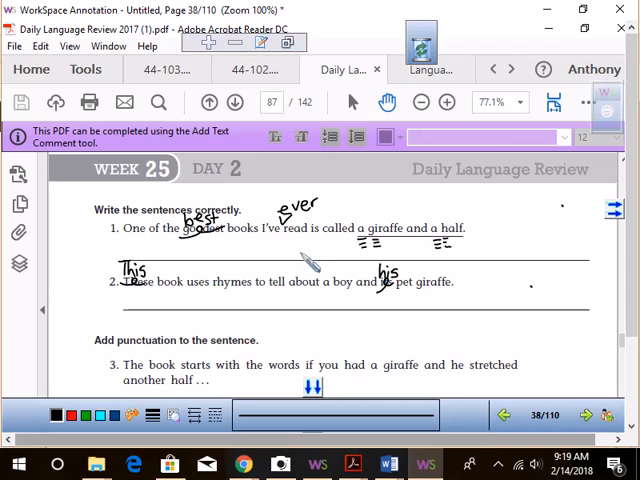
{"action": "mouse_move", "coordinate": [450, 270]}
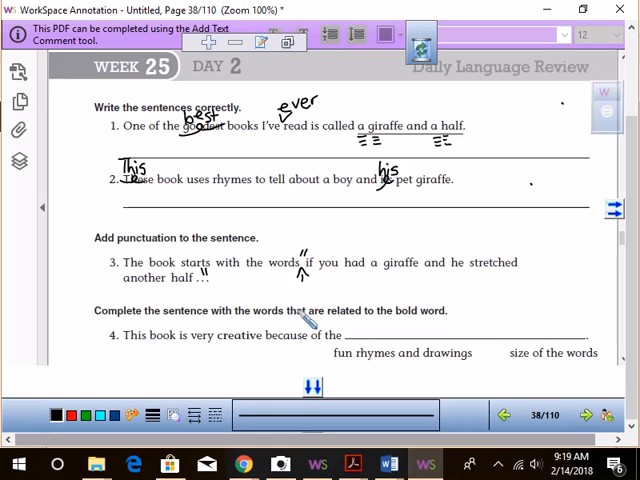
{"action": "mouse_move", "coordinate": [318, 283]}
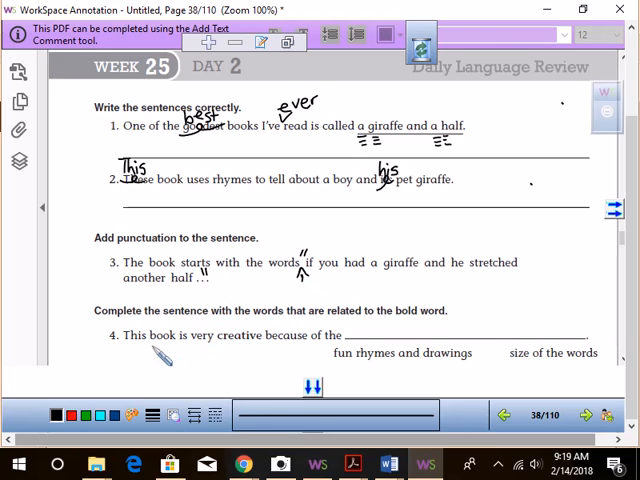
{"action": "mouse_move", "coordinate": [388, 383]}
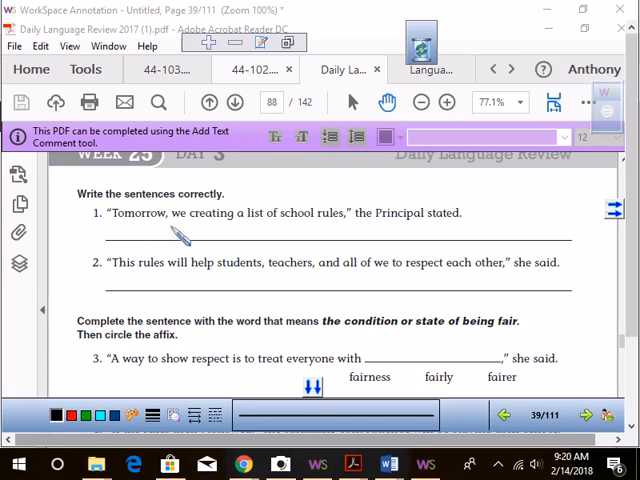
{"action": "mouse_move", "coordinate": [240, 7]}
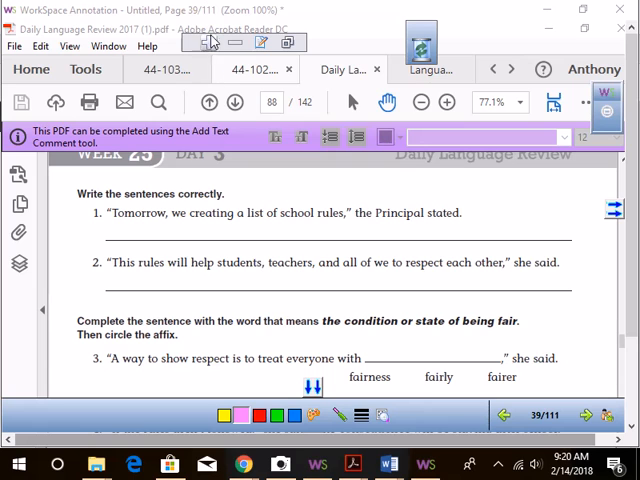
{"action": "mouse_move", "coordinate": [245, 273]}
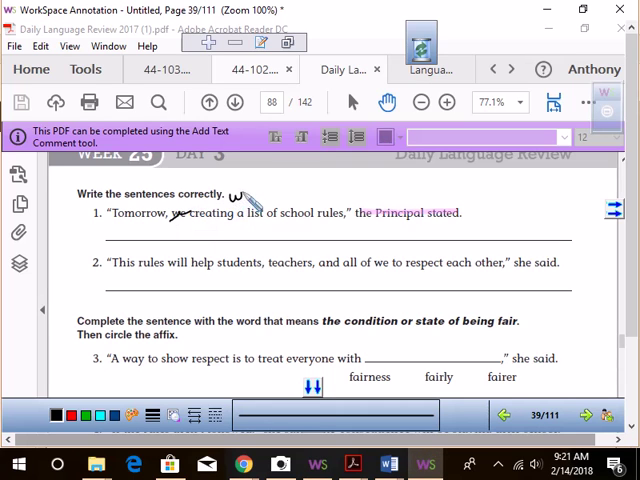
{"action": "left_click_drag", "start_coordinate": [230, 200], "coordinate": [250, 190]}
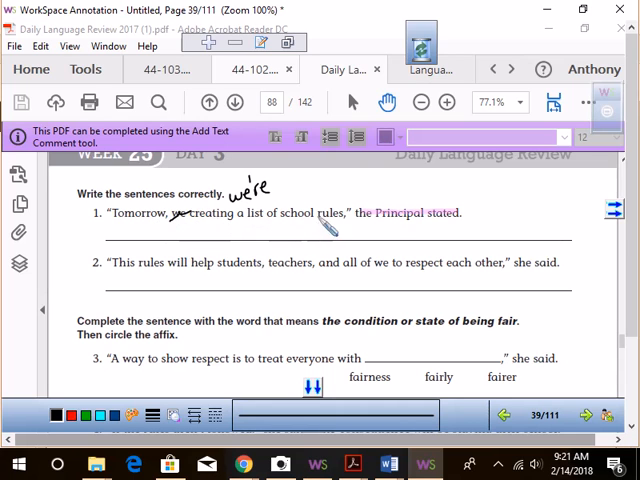
{"action": "mouse_move", "coordinate": [285, 215]}
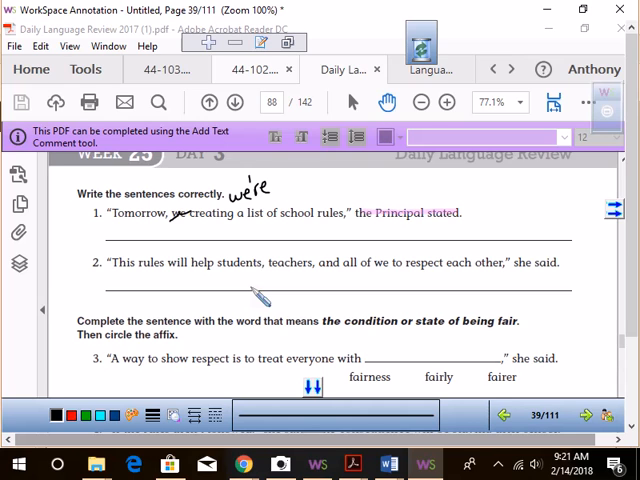
{"action": "mouse_move", "coordinate": [135, 283]}
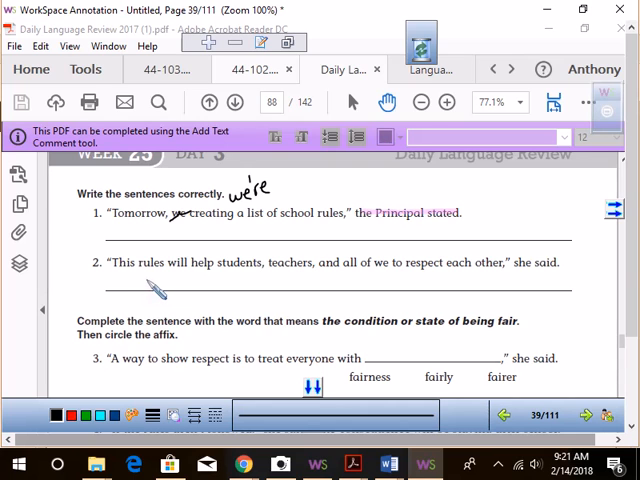
{"action": "mouse_move", "coordinate": [490, 285]}
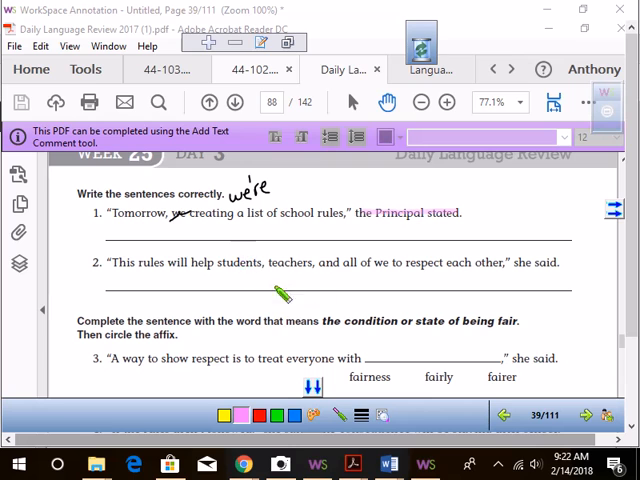
{"action": "mouse_move", "coordinate": [563, 260]}
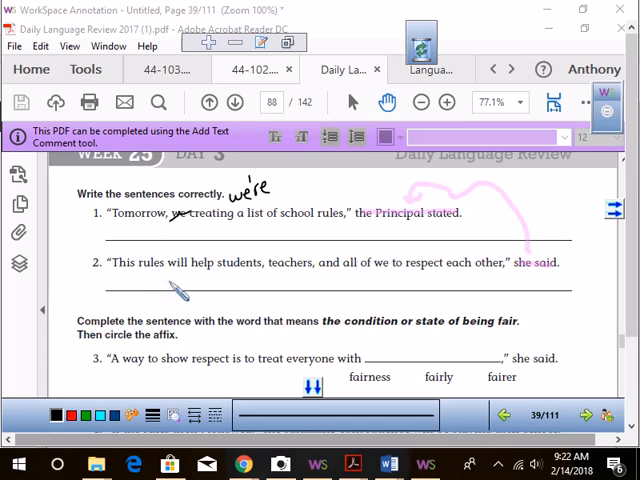
{"action": "mouse_move", "coordinate": [165, 305]}
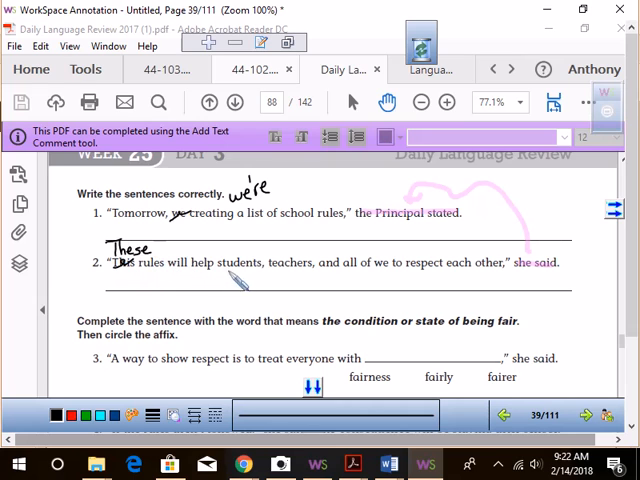
{"action": "mouse_move", "coordinate": [325, 287]}
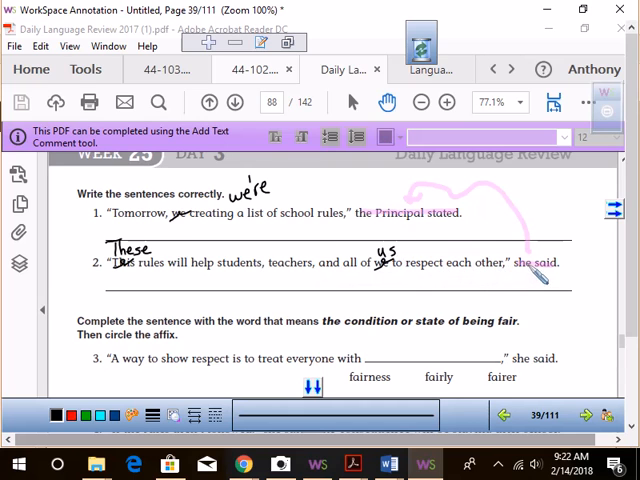
- Finish handwriting 'fairness' in sentence 3's blank after scrolling to check sentence 4
{"action": "scroll", "scroll_direction": "down", "scroll_amount": 3}
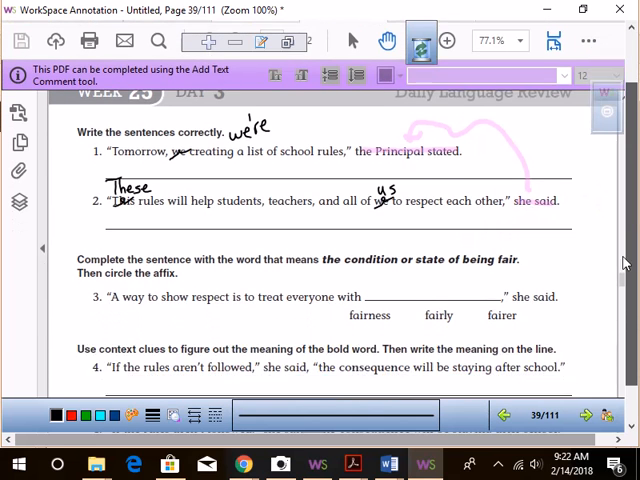
{"action": "scroll", "scroll_direction": "up", "scroll_amount": 3}
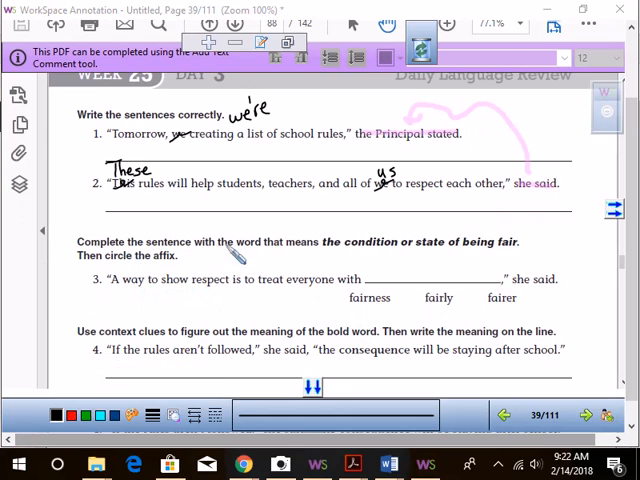
{"action": "mouse_move", "coordinate": [345, 265]}
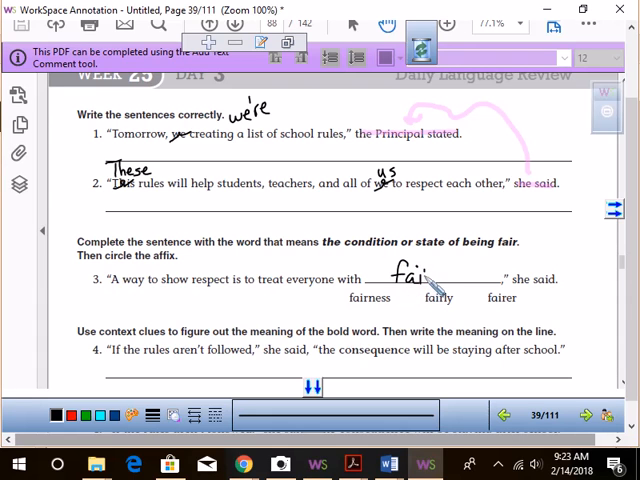
{"action": "left_click_drag", "start_coordinate": [418, 275], "coordinate": [450, 285]}
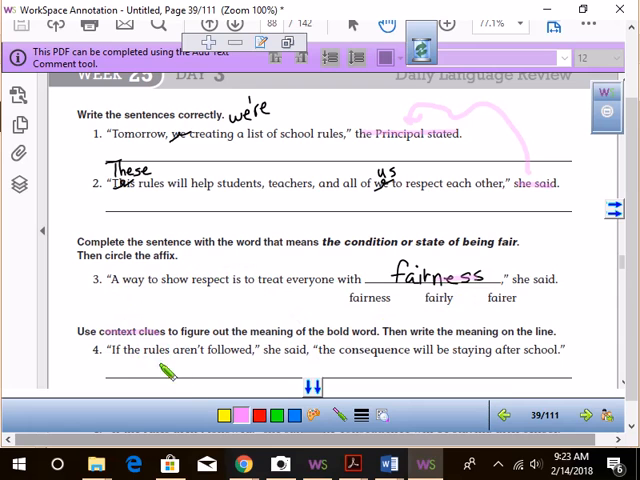
{"action": "mouse_move", "coordinate": [215, 381]}
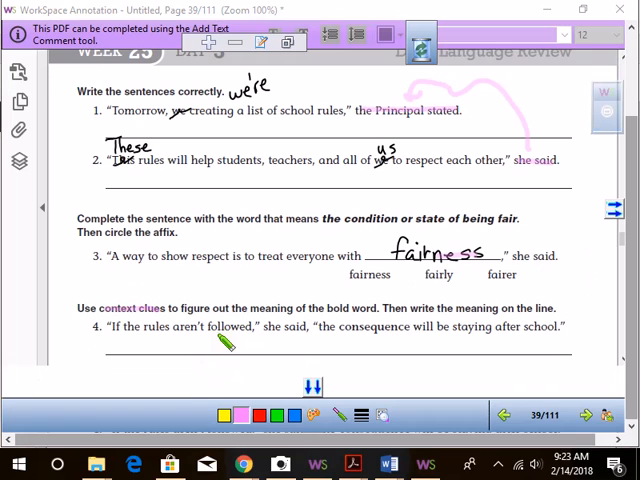
{"action": "mouse_move", "coordinate": [222, 375]}
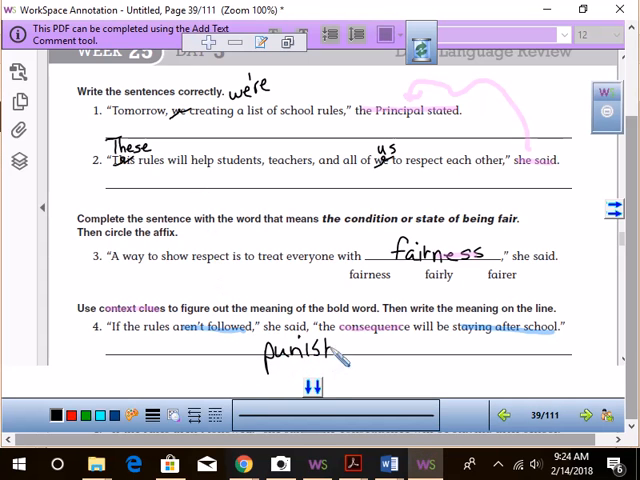
- Finish handwriting 'punishment' on sentence 4's answer line
{"action": "left_click_drag", "start_coordinate": [340, 355], "coordinate": [395, 360]}
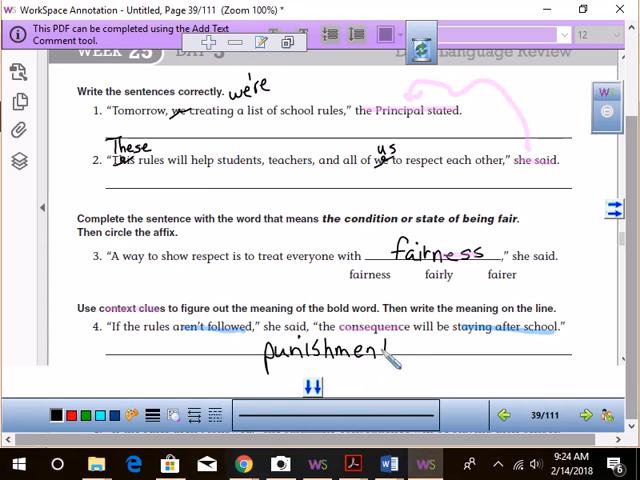
{"action": "left_click", "coordinate": [395, 350]}
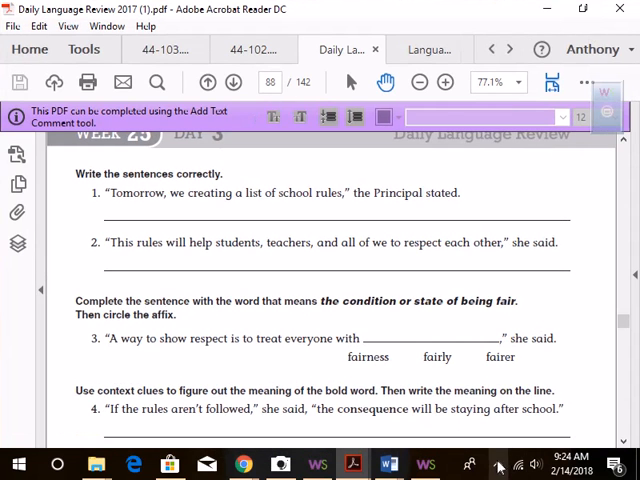
{"action": "mouse_move", "coordinate": [503, 432]}
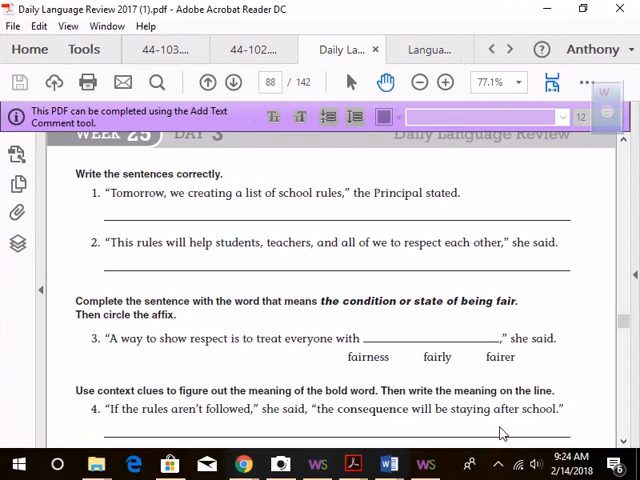